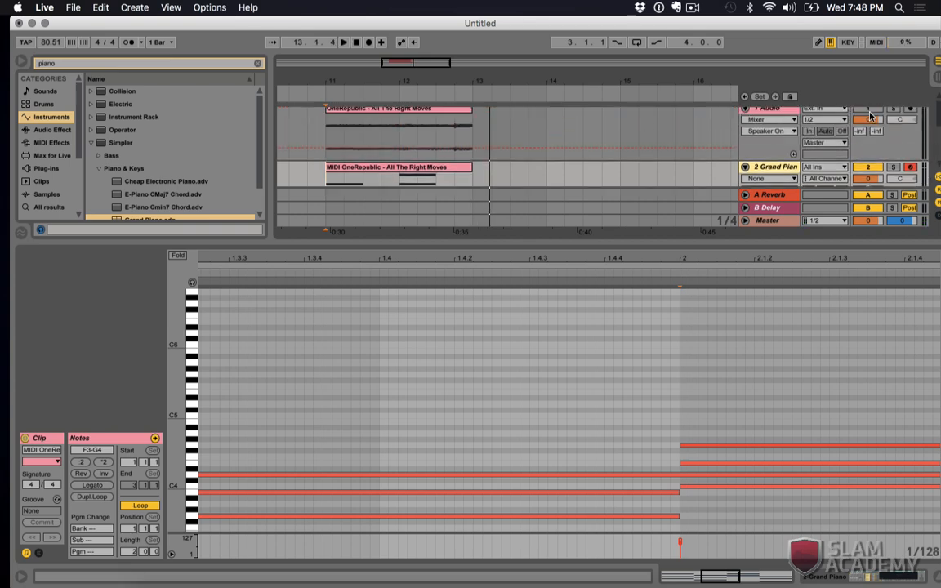
Scroll the MIDI Note Editor so bars 1 to 2.4 of the clip are in view.
drag(868, 119, 869, 123)
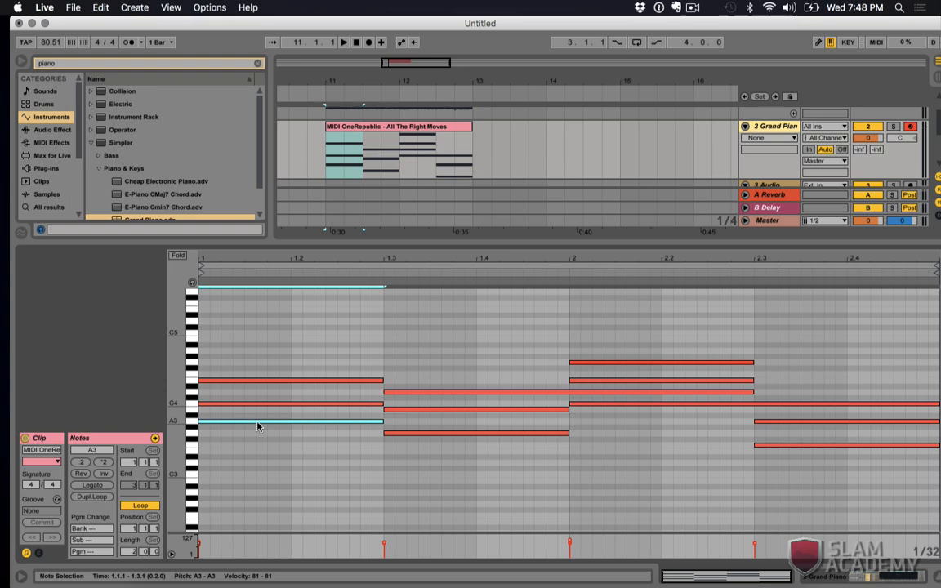
mouse_move(320, 424)
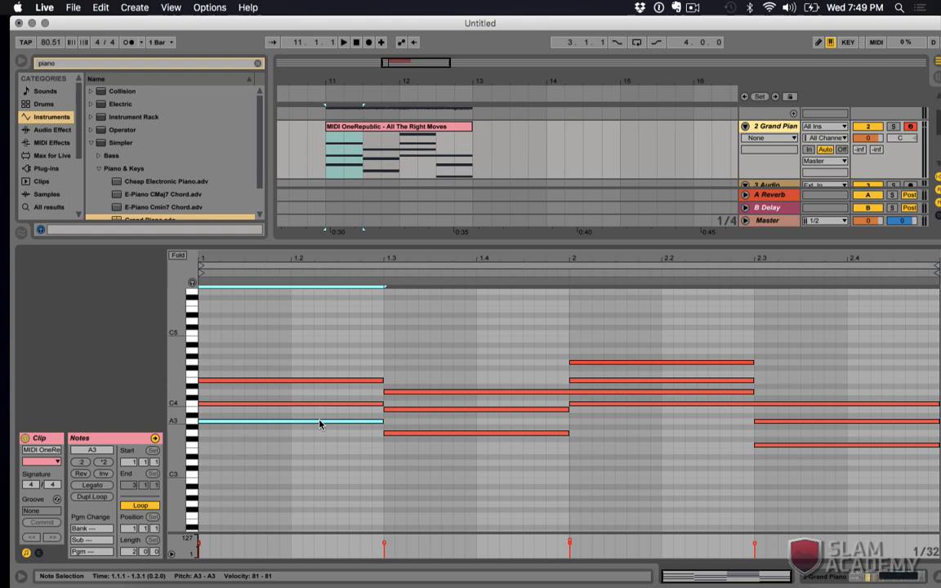
Select the chord notes from bar 1.3 and read their range in the Note Selection status bar.
click(343, 43)
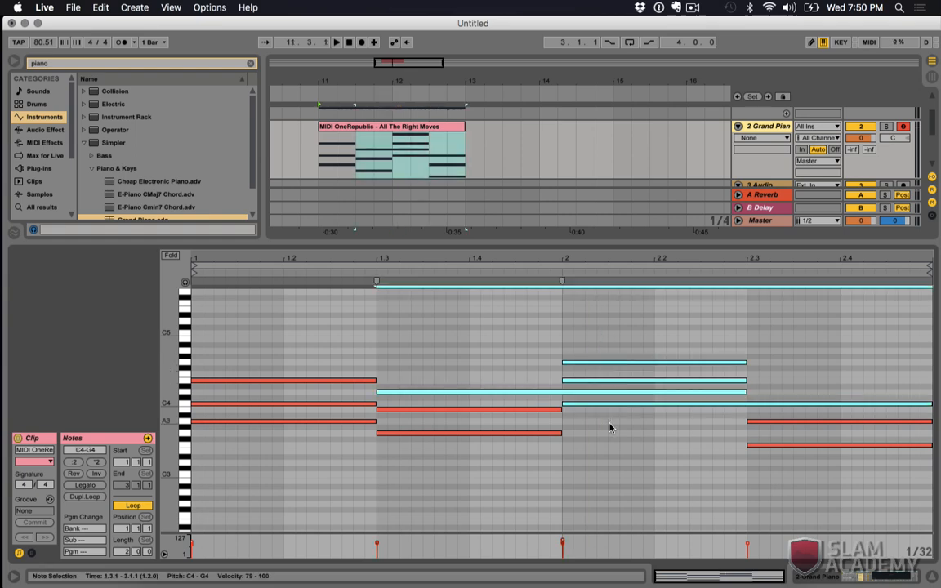
click(337, 42)
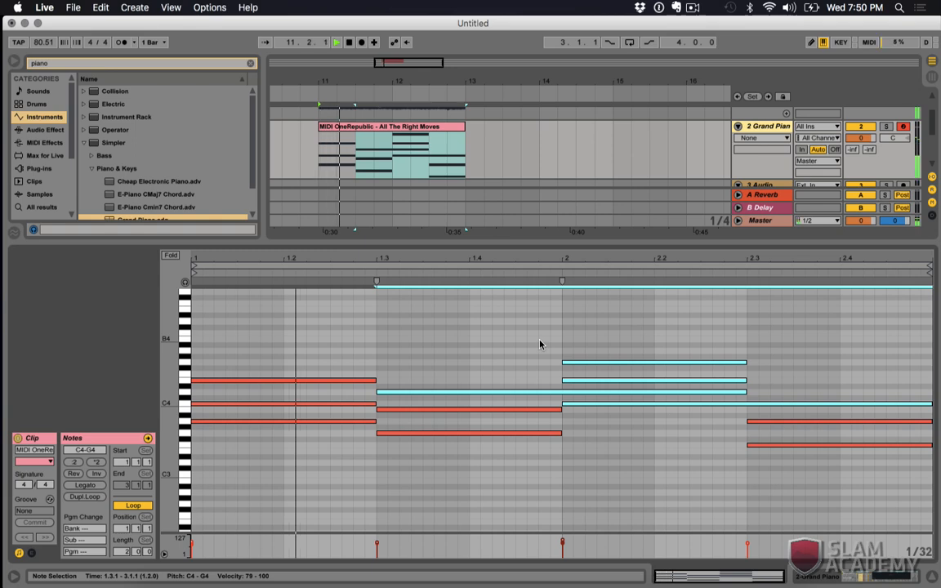